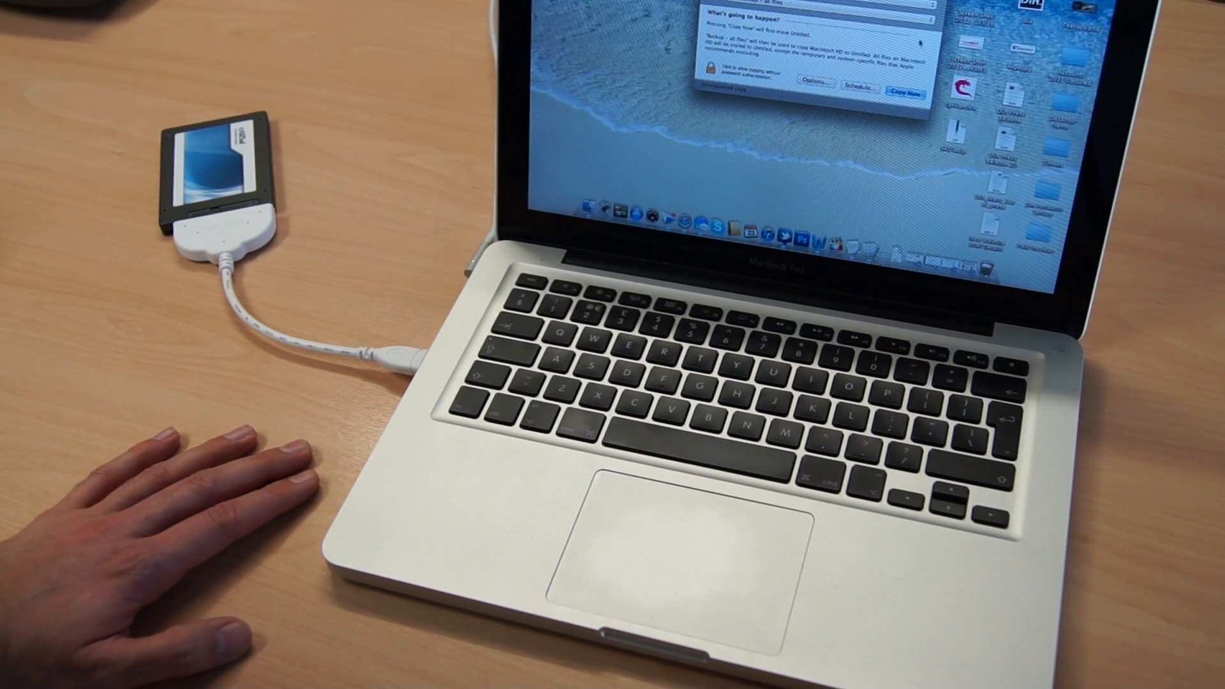
Begin the Copy Now clone to the SSD and authorise it with the admin password.
left_click(903, 88)
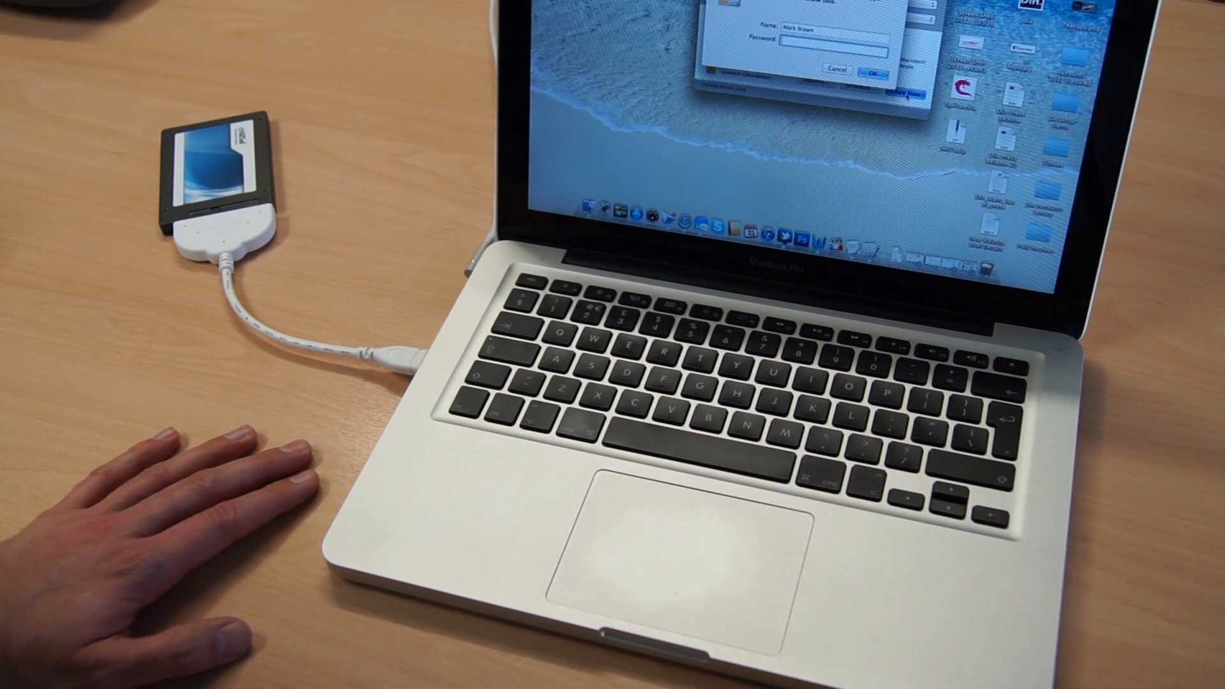
type("password")
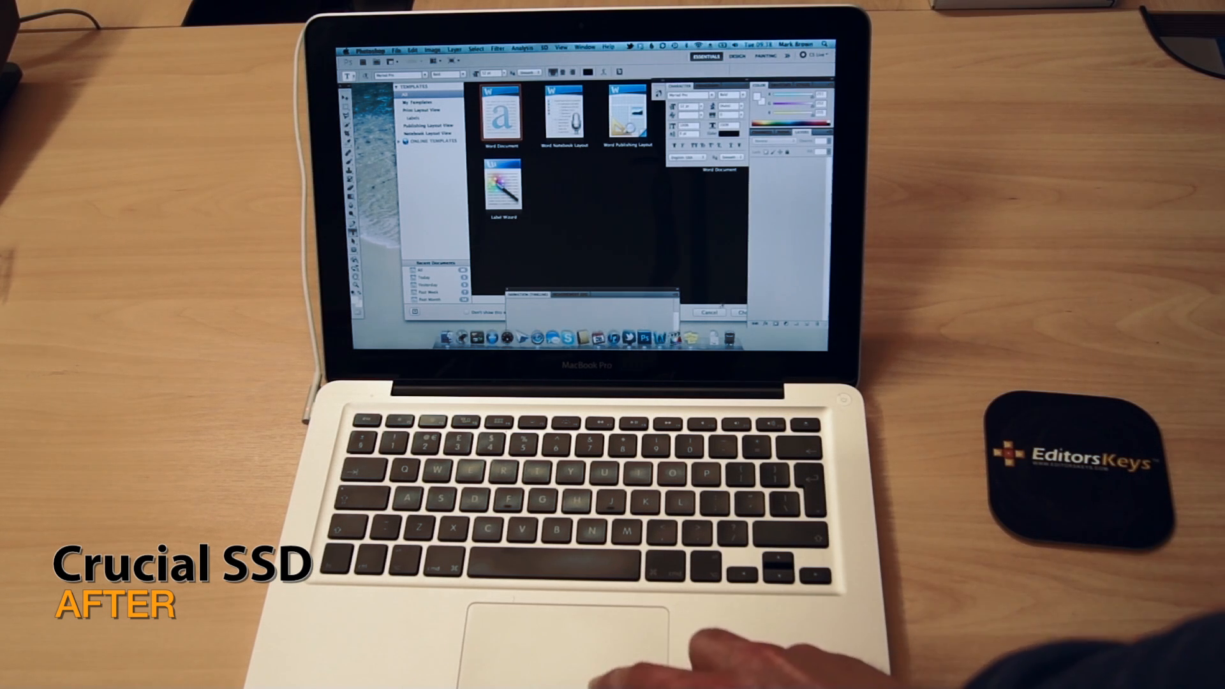
mouse_move(664, 335)
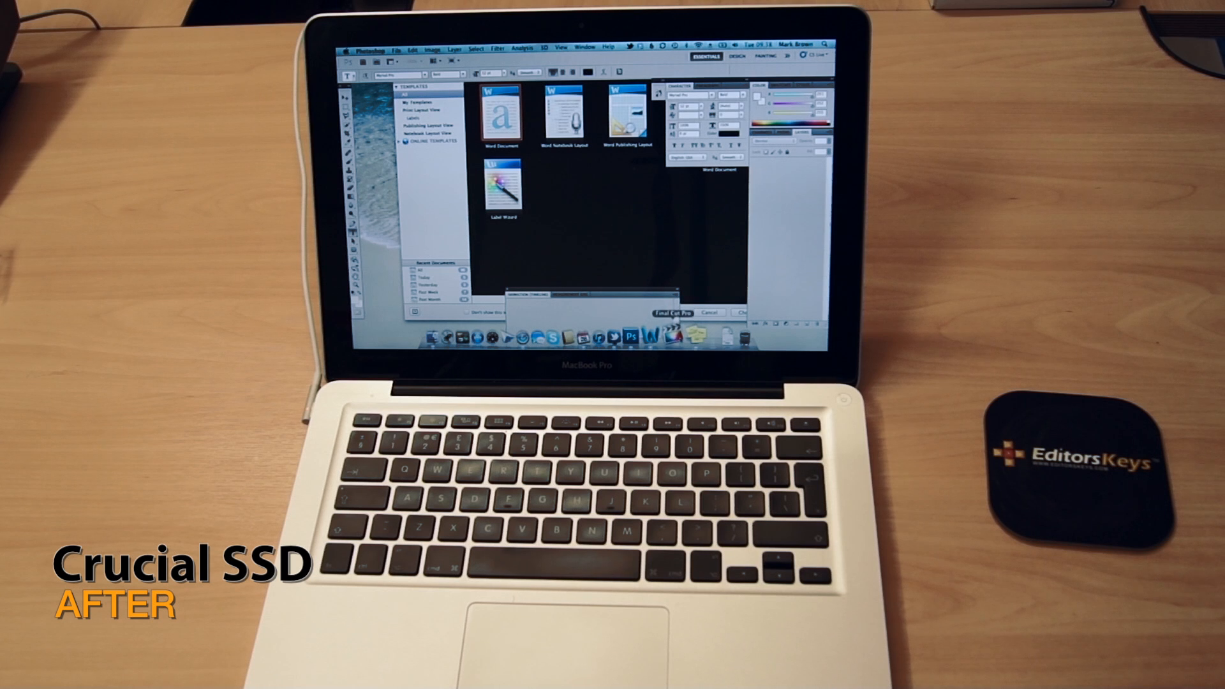